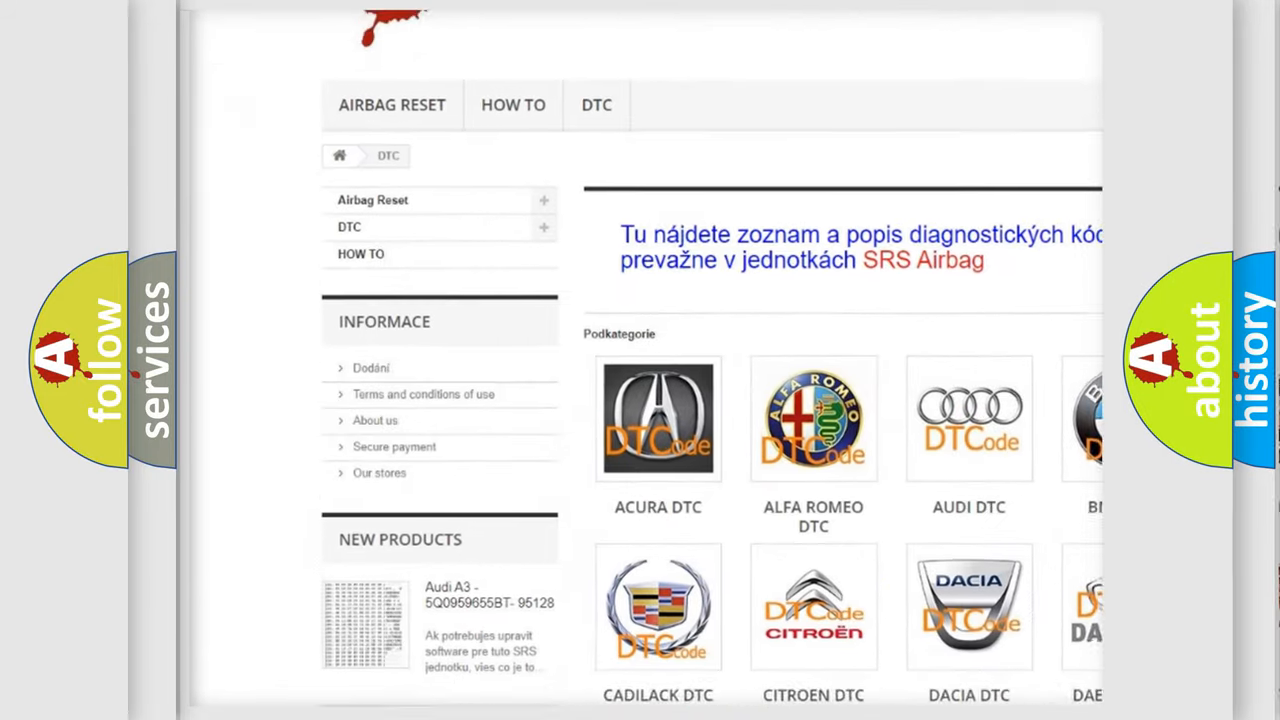
Choose the SATURN DTC tile from the brand grid to view its trouble-code list
scroll(down, 3)
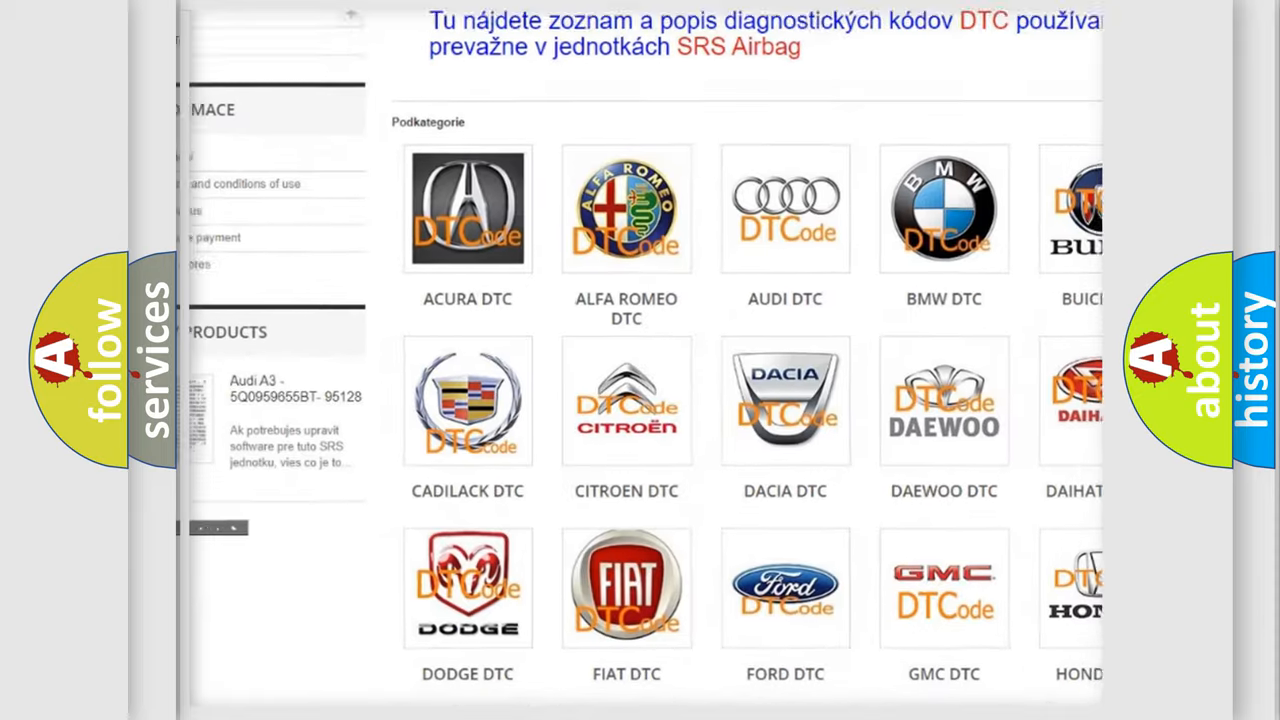
scroll(down, 3)
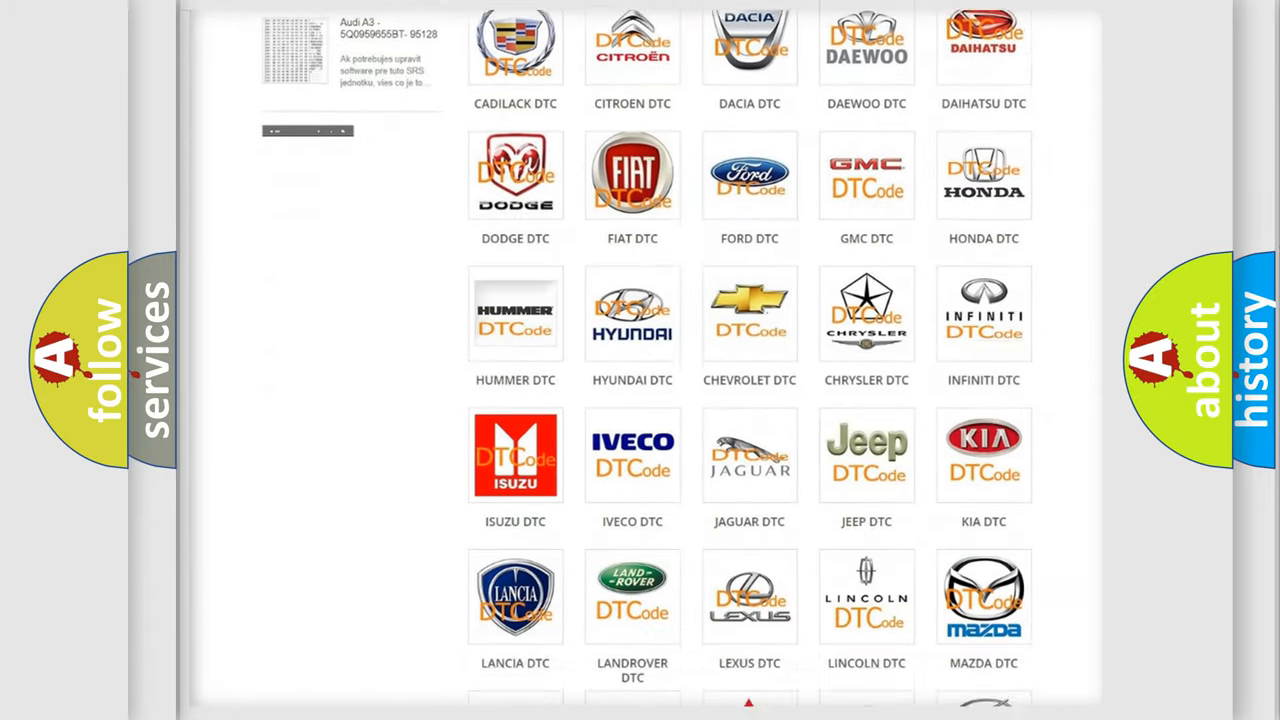
scroll(down, 3)
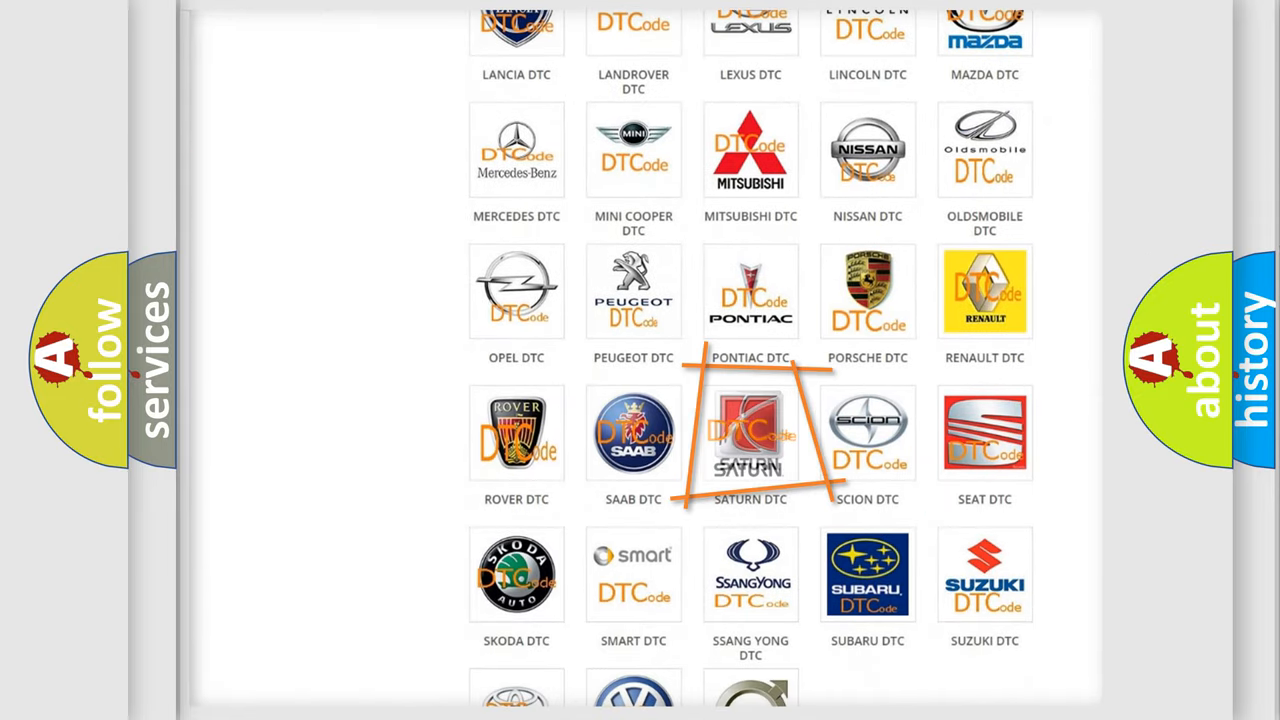
click(750, 432)
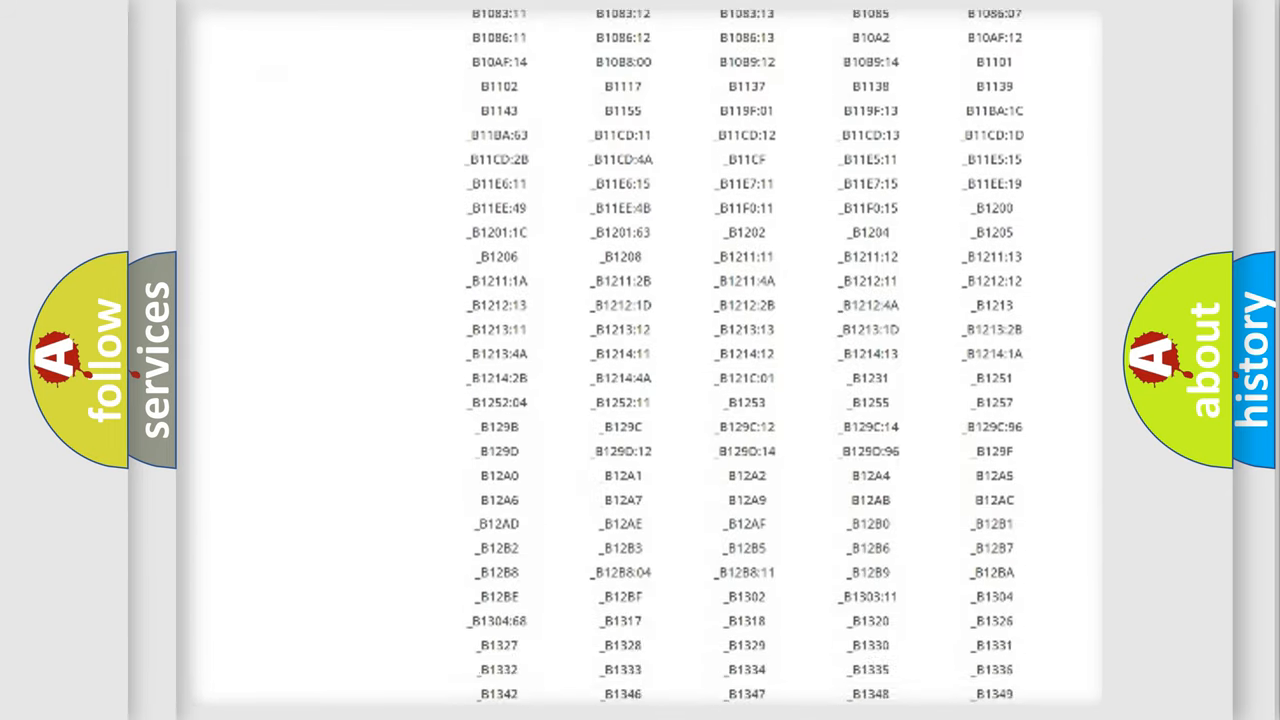
scroll(down, 3)
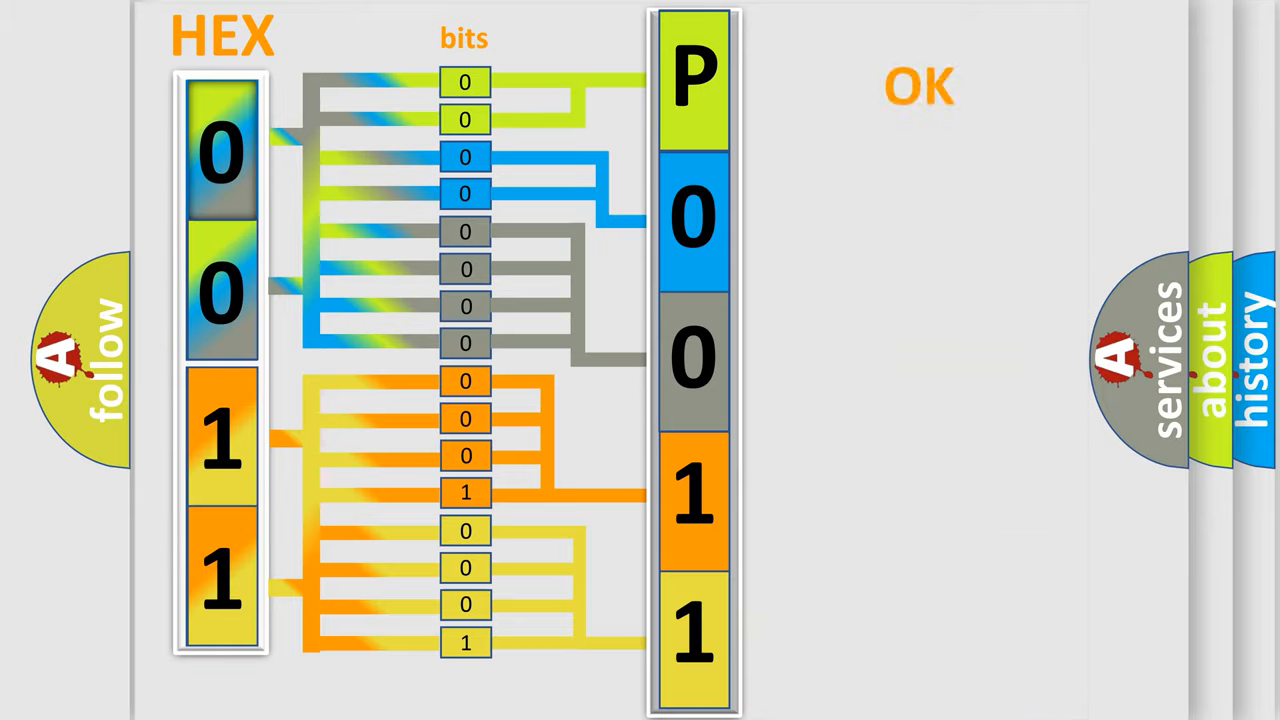
Finish the P0011 decoding animation at the OK label beside the Saturn DTC logo
click(916, 86)
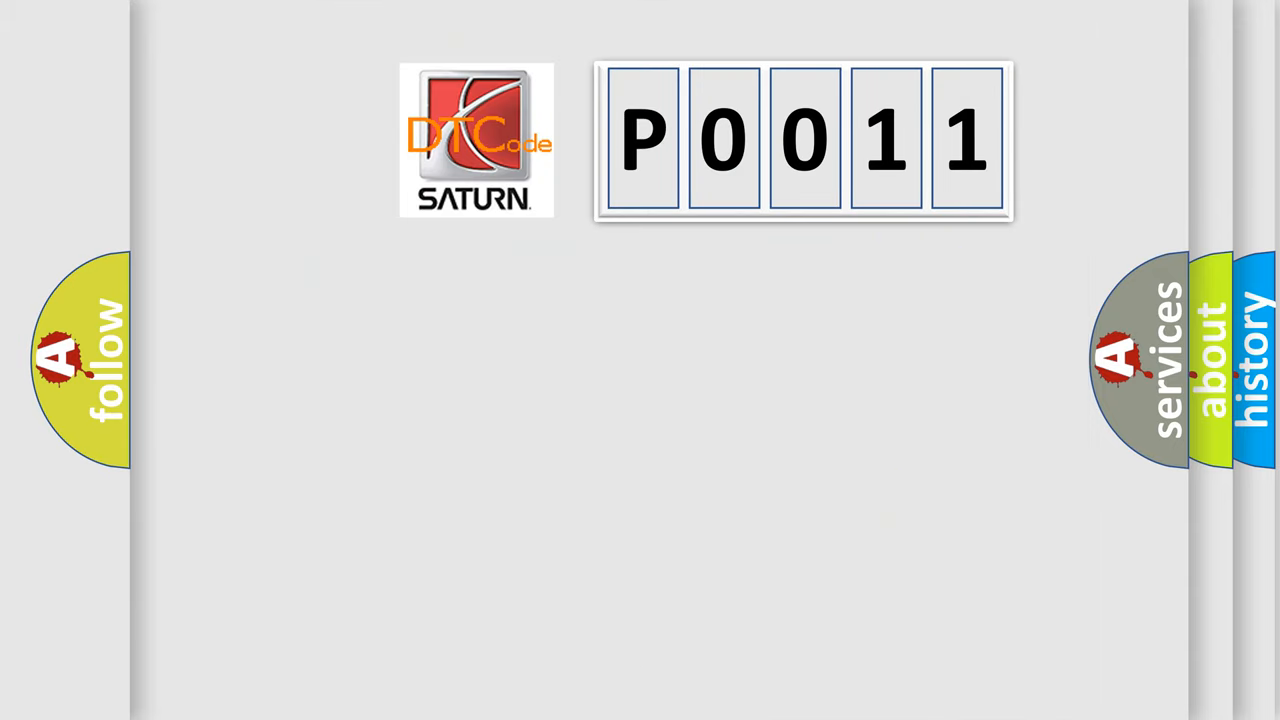